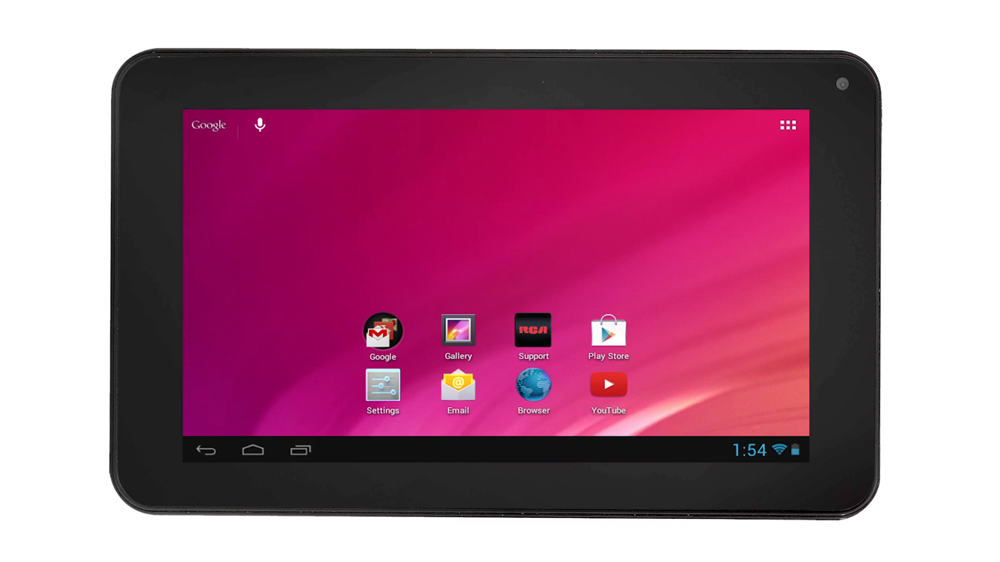
- Review Flash, NAND Flash and SD Card usage in Settings > Storage, then reach Netflix's app info
left_click(382, 388)
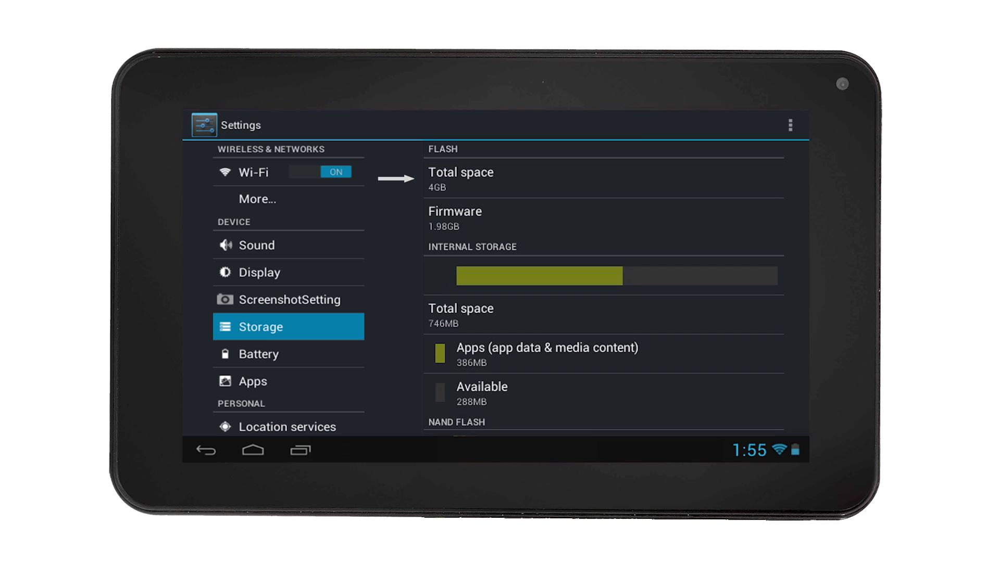
scroll("down", 3)
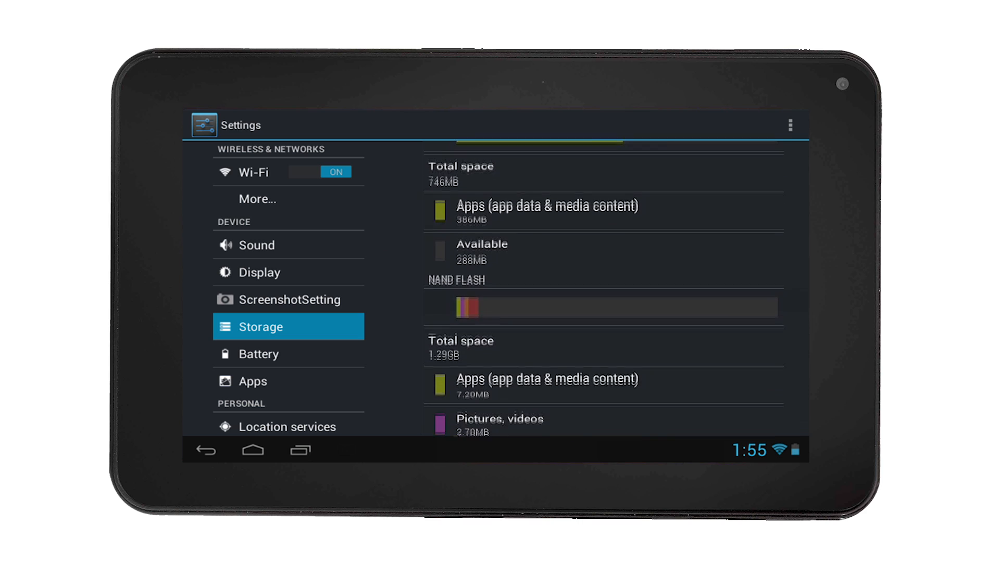
scroll("down", 3)
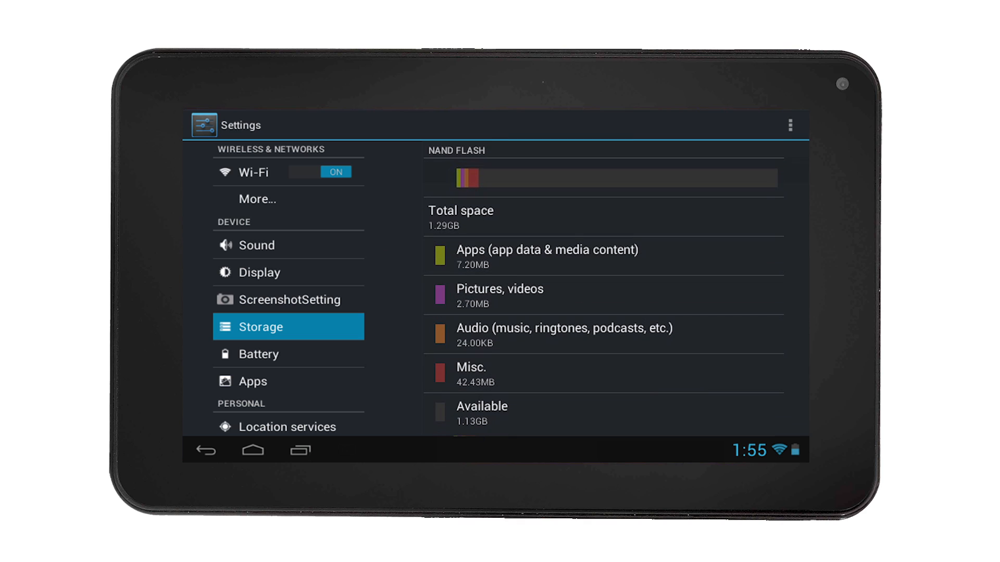
scroll("down", 3)
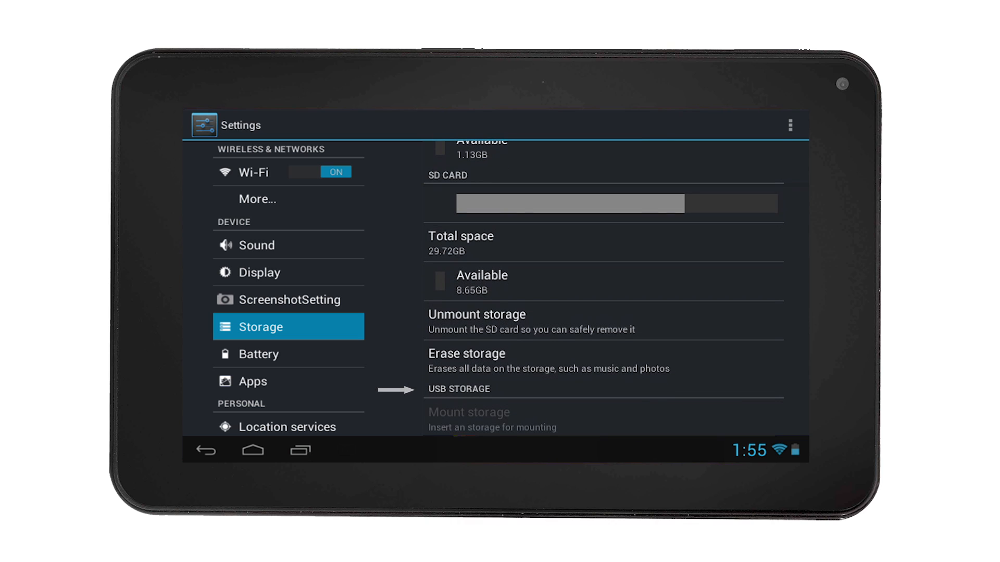
left_click(253, 382)
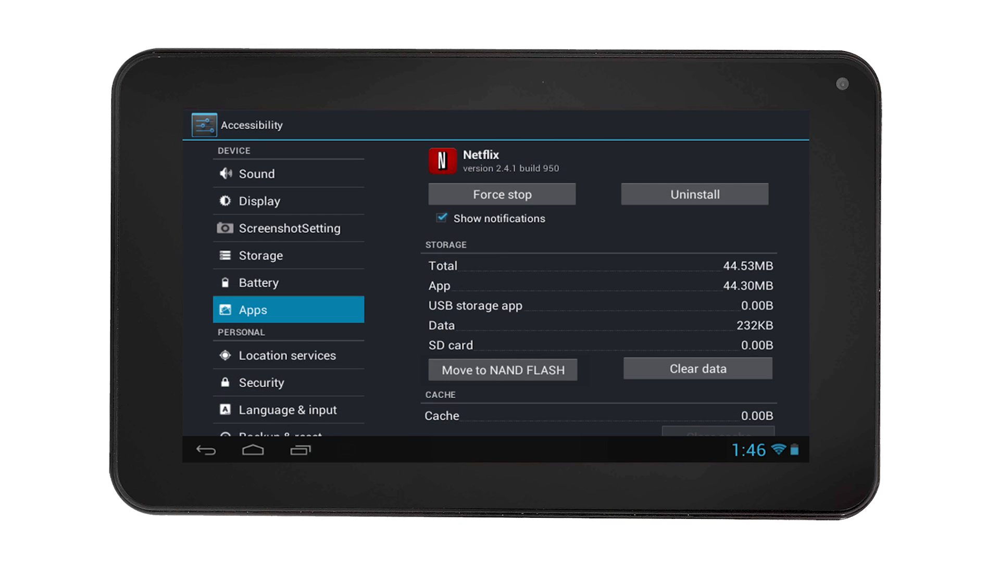
- Move Netflix to NAND flash so its button reads Move to INTERNAL STORAGE, then return home
left_click(503, 370)
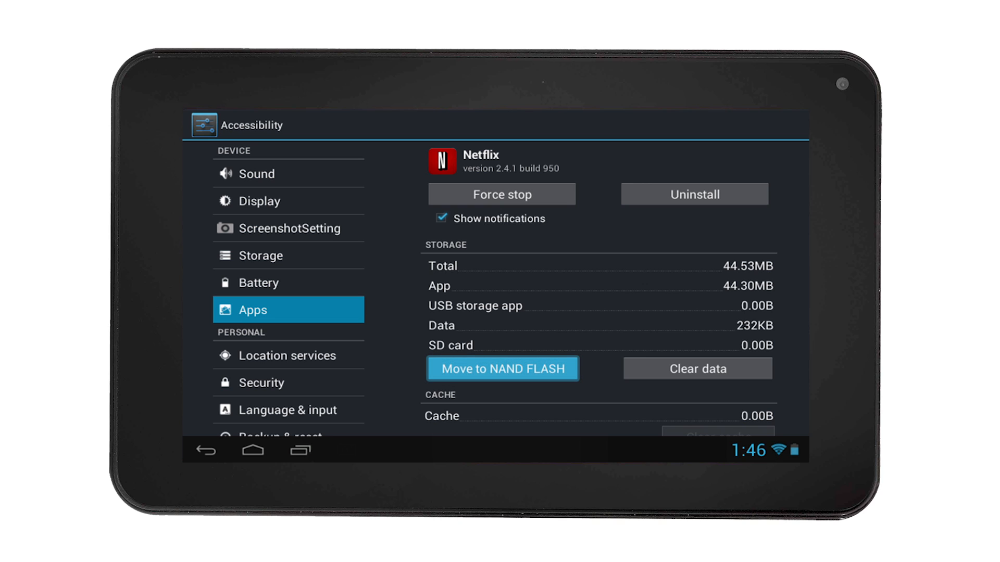
left_click(502, 369)
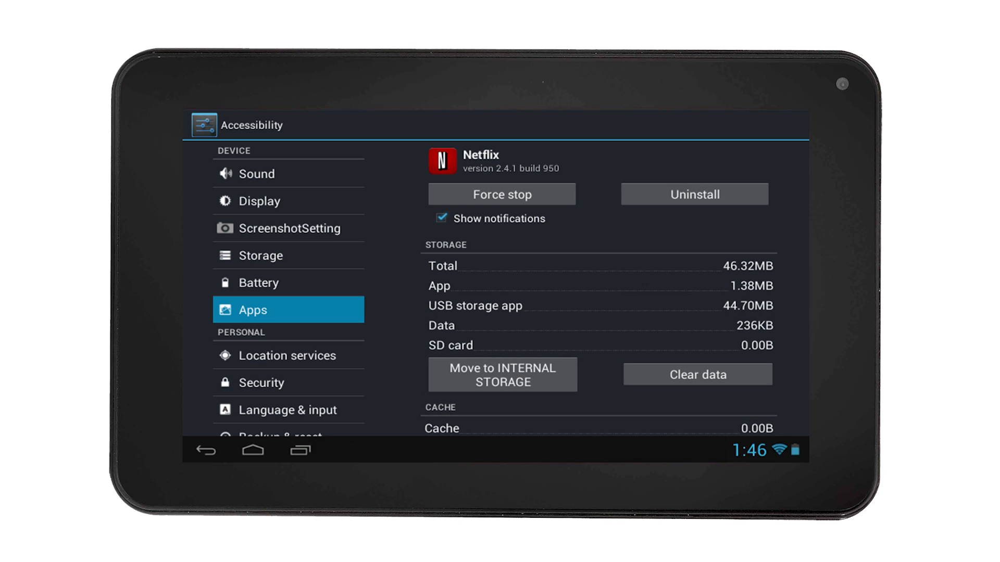
left_click(694, 194)
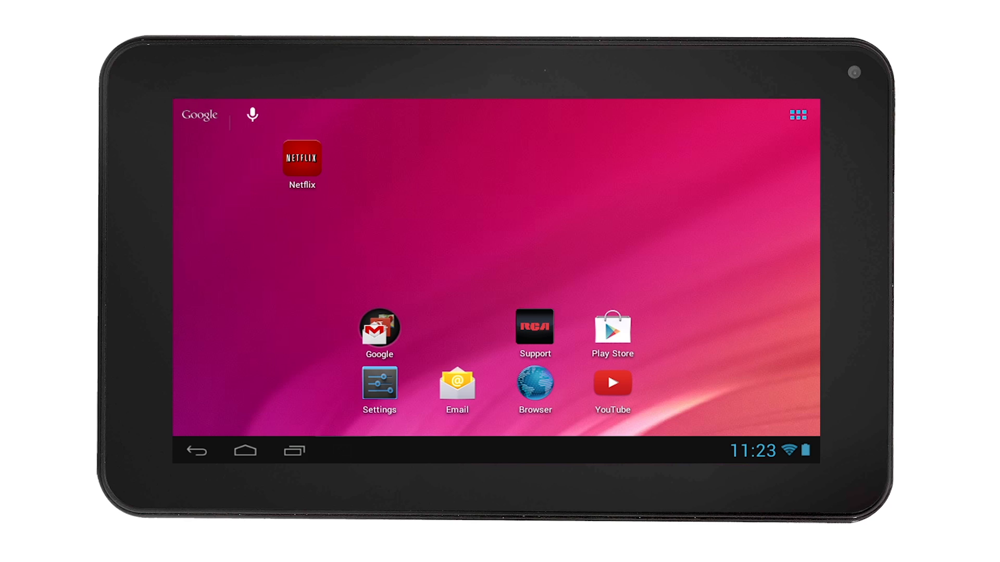
- Drag Netflix to Uninstall in the app drawer but cancel the confirmation, keeping it installed
left_click(796, 115)
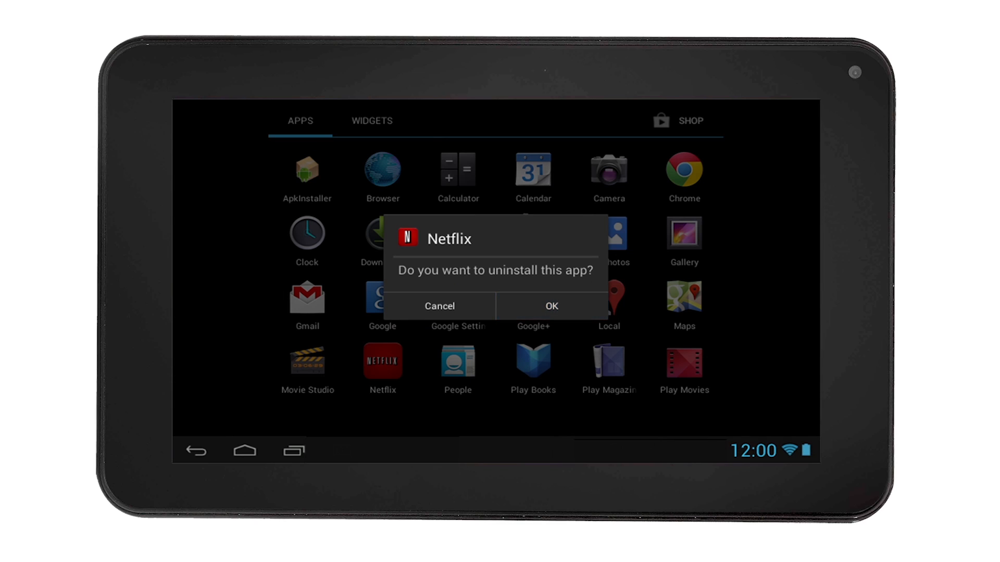
left_click(551, 307)
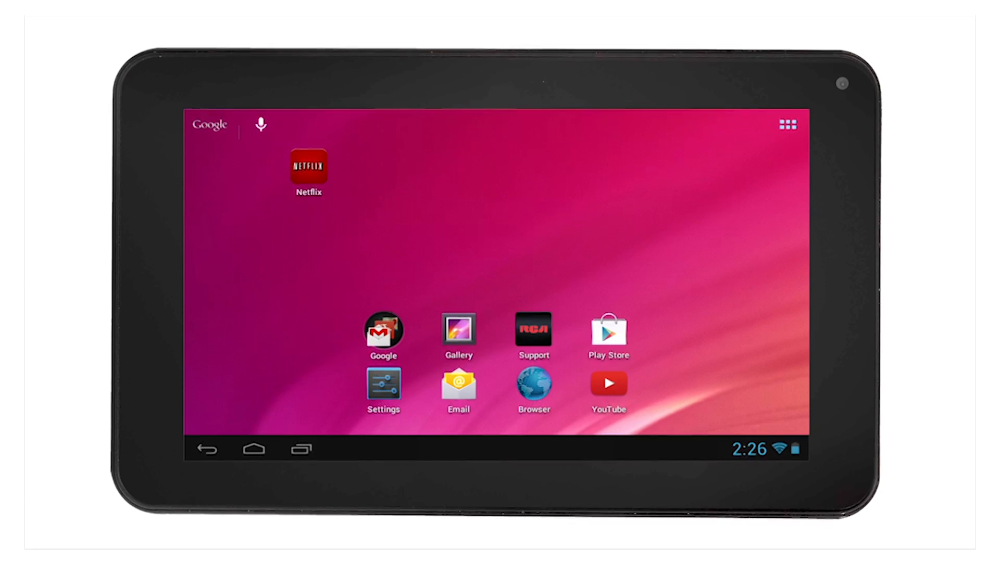
- Launch Explorer from the app drawer and browse into Internal Memory's DCIM folder
left_click(786, 123)
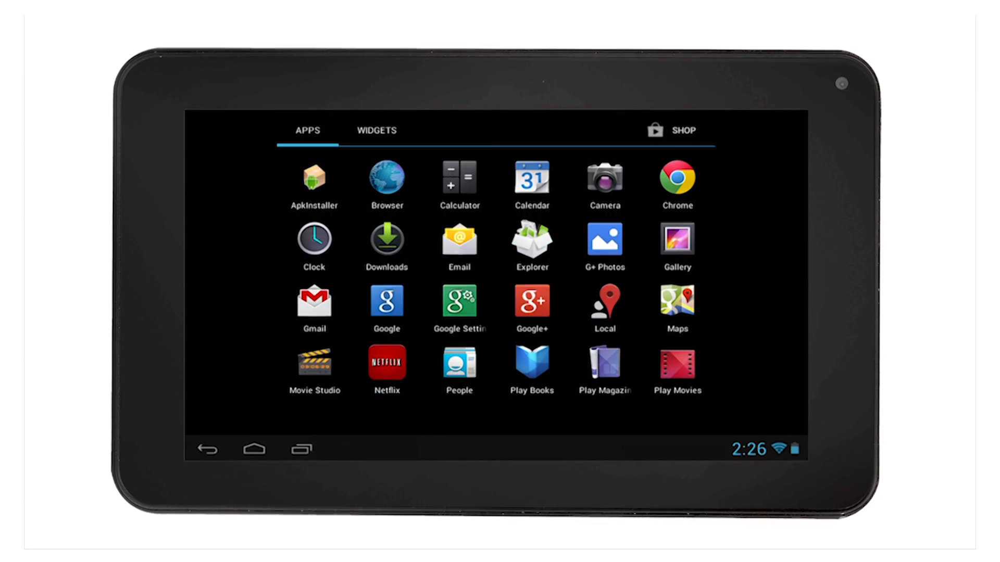
left_click(531, 240)
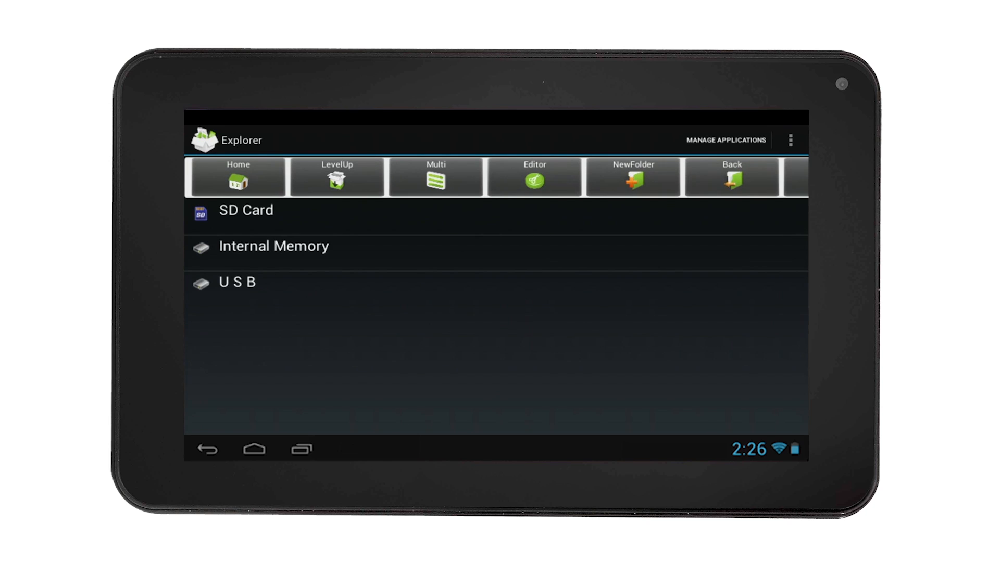
left_click(272, 246)
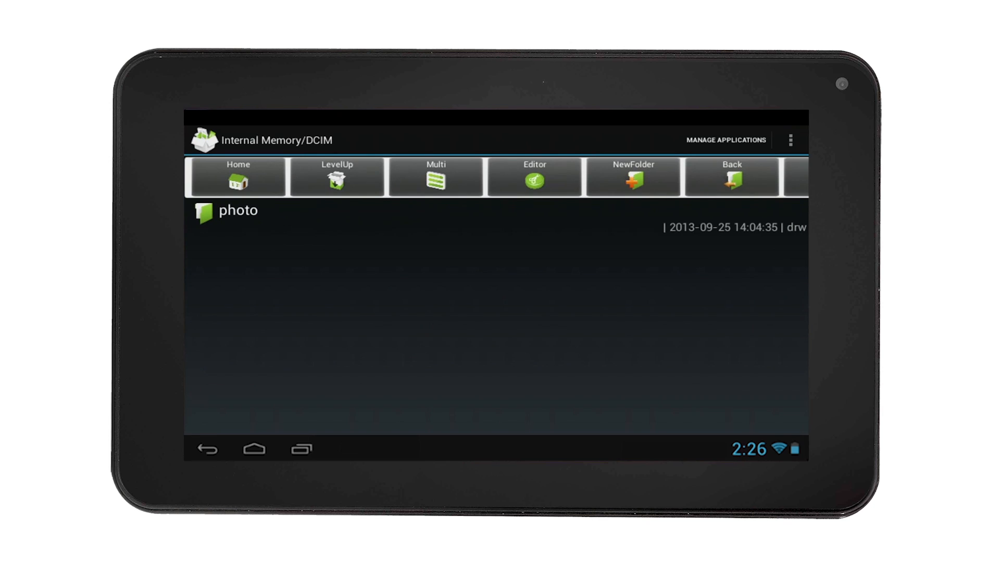
- Delete the photo folder from DCIM and confirm the deletion
left_click(238, 210)
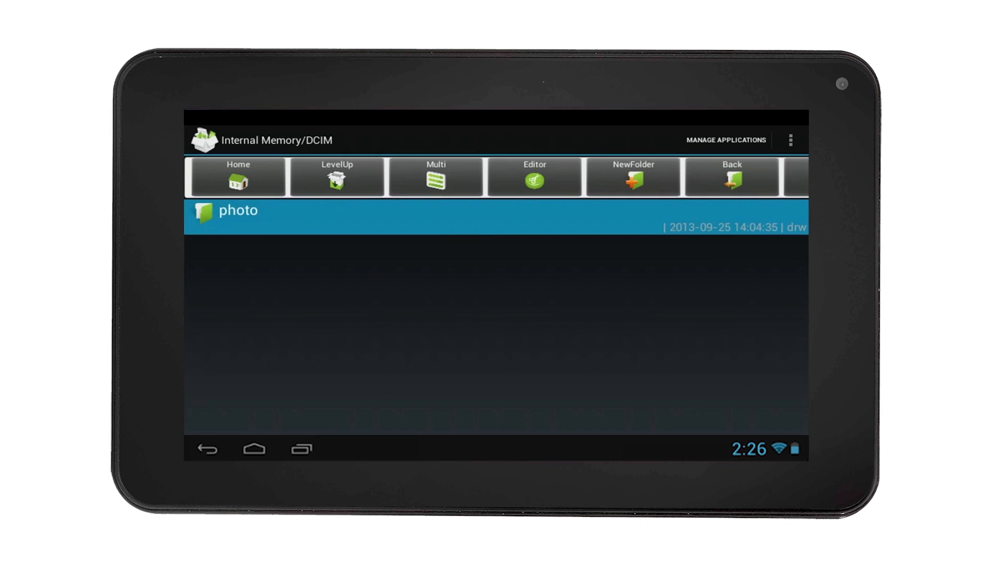
left_click(238, 210)
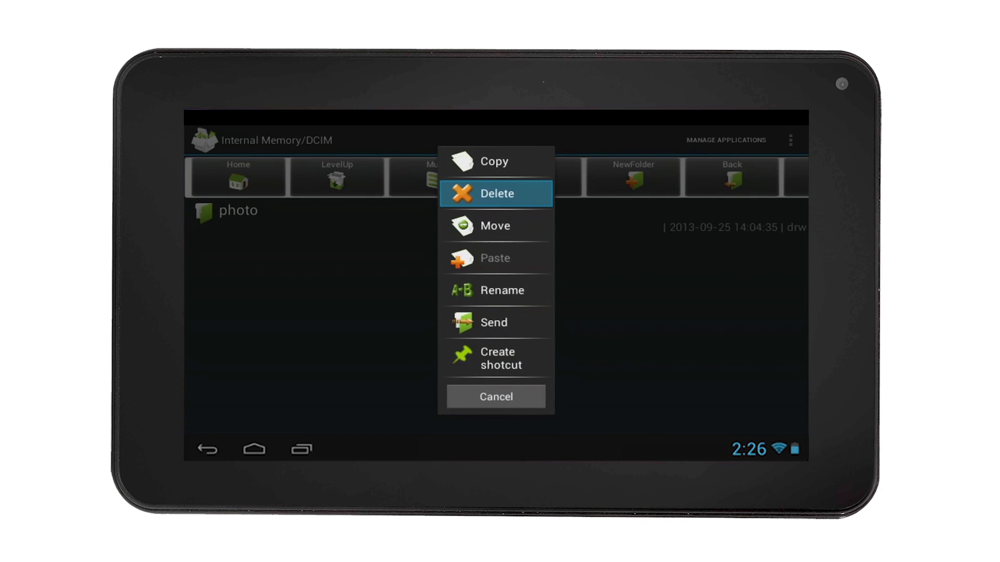
left_click(496, 194)
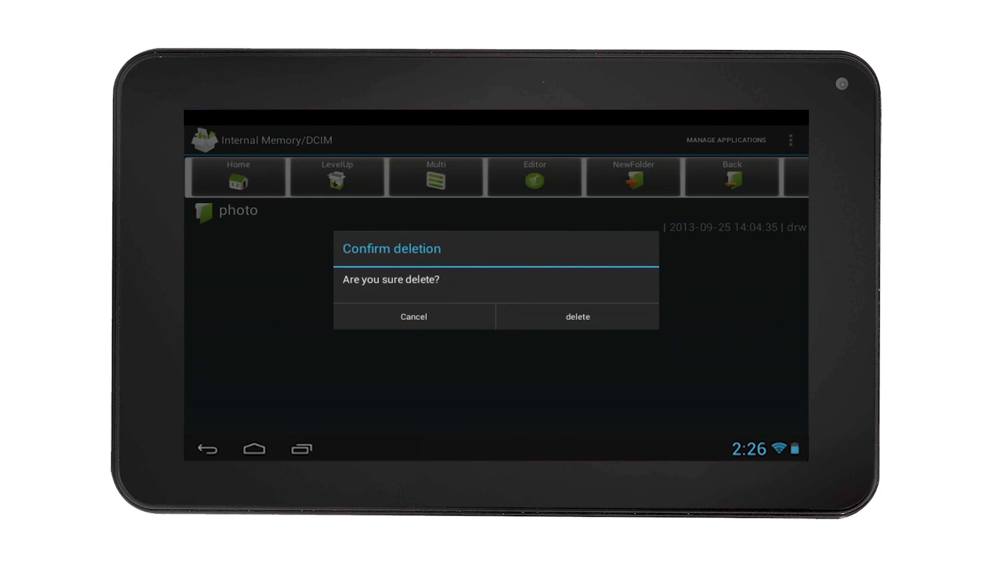
left_click(577, 317)
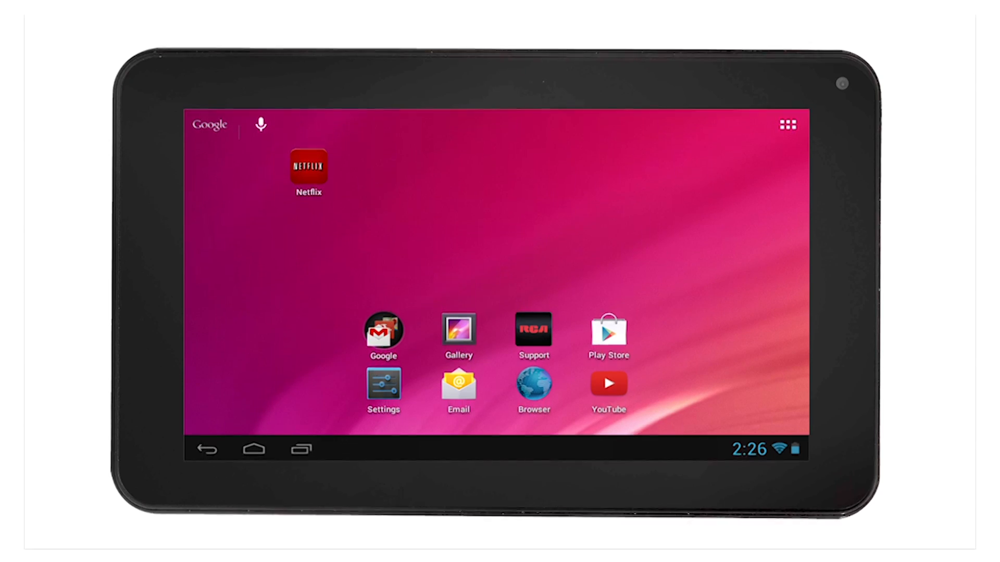
- In Explorer, pick the Trailer folder in Internal Memory/Movies and choose Move
left_click(783, 123)
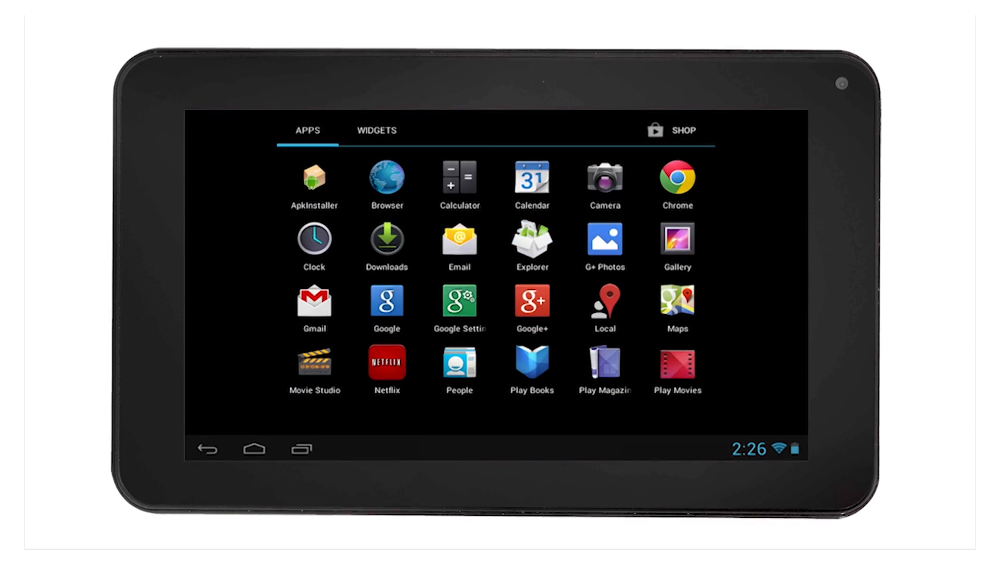
left_click(532, 239)
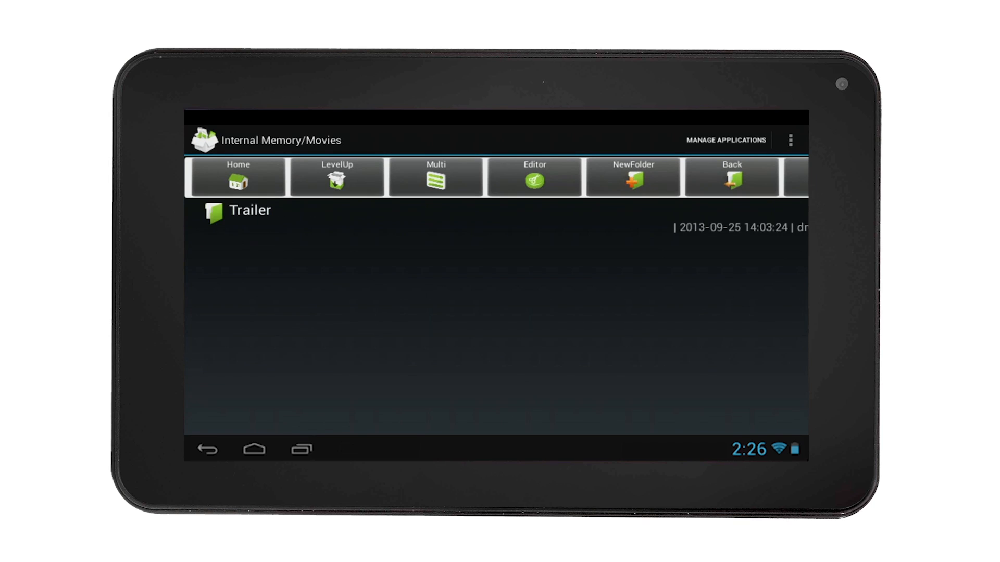
left_click(247, 211)
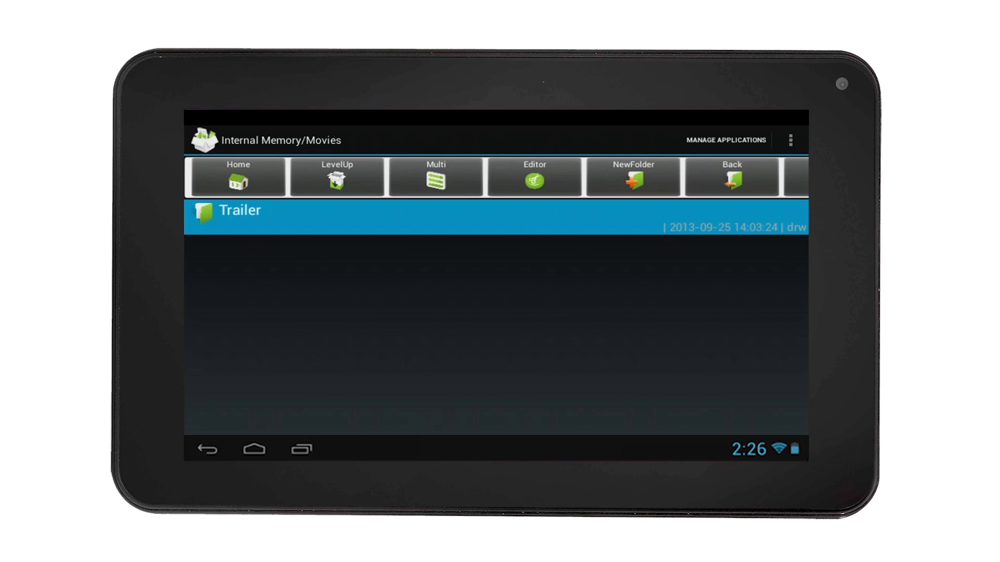
left_click(239, 210)
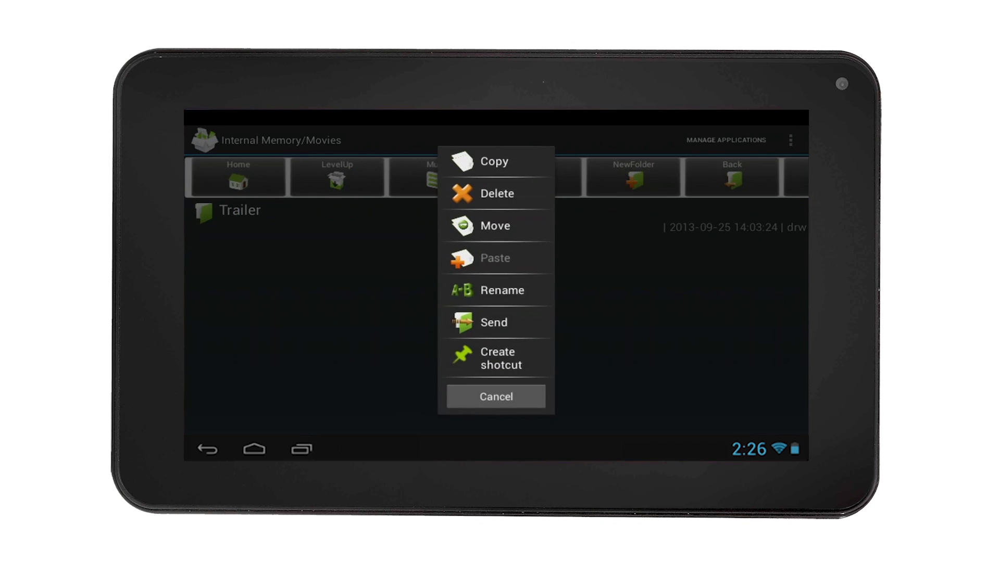
left_click(496, 396)
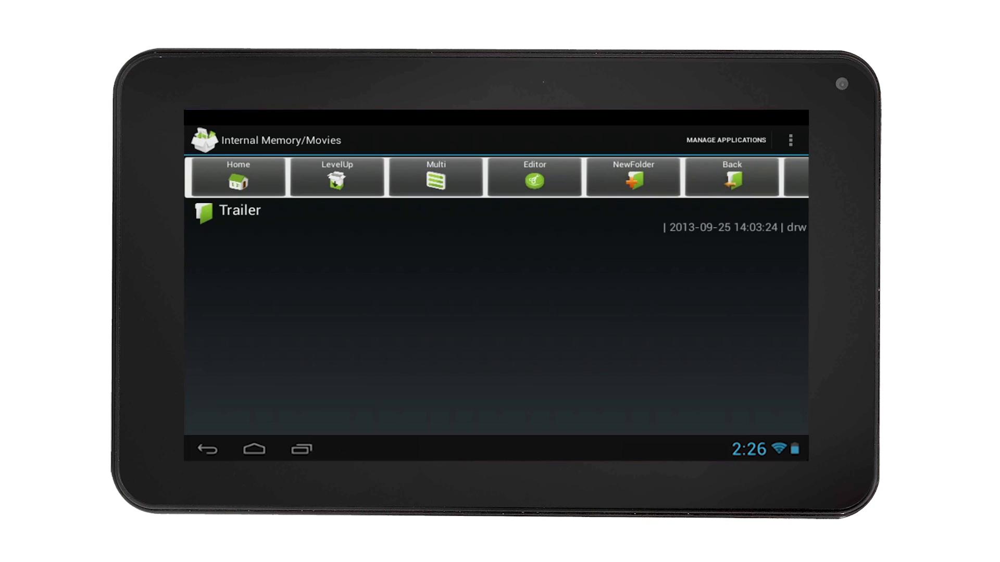
- Go up to the storage list, enter SD Card and paste the Trailer folder there
left_click(336, 179)
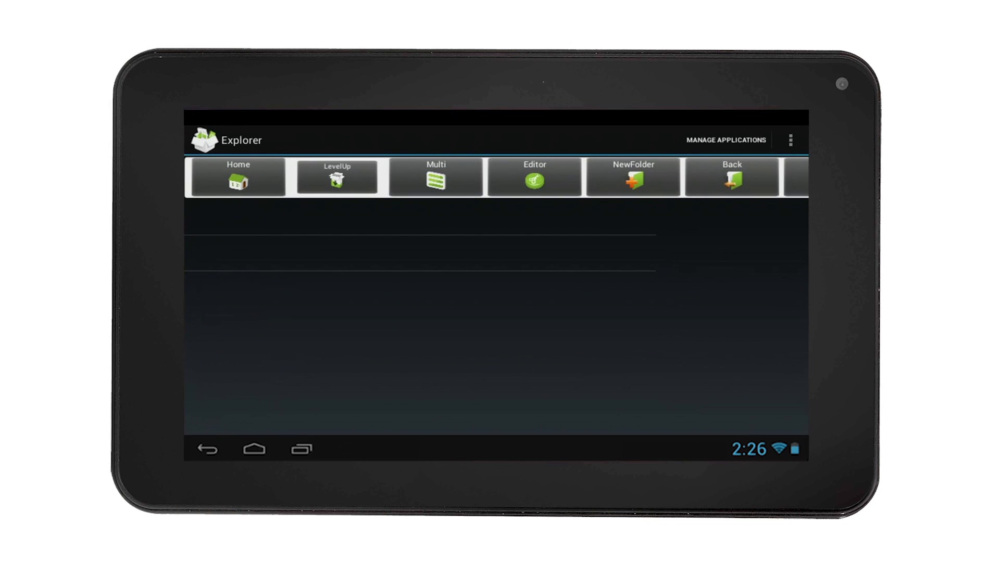
left_click(237, 177)
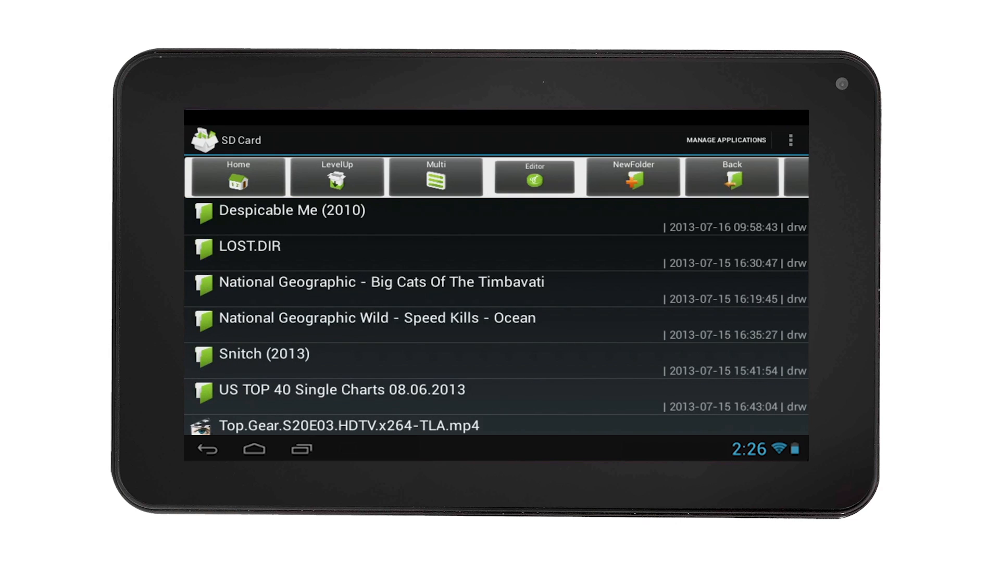
left_click(436, 176)
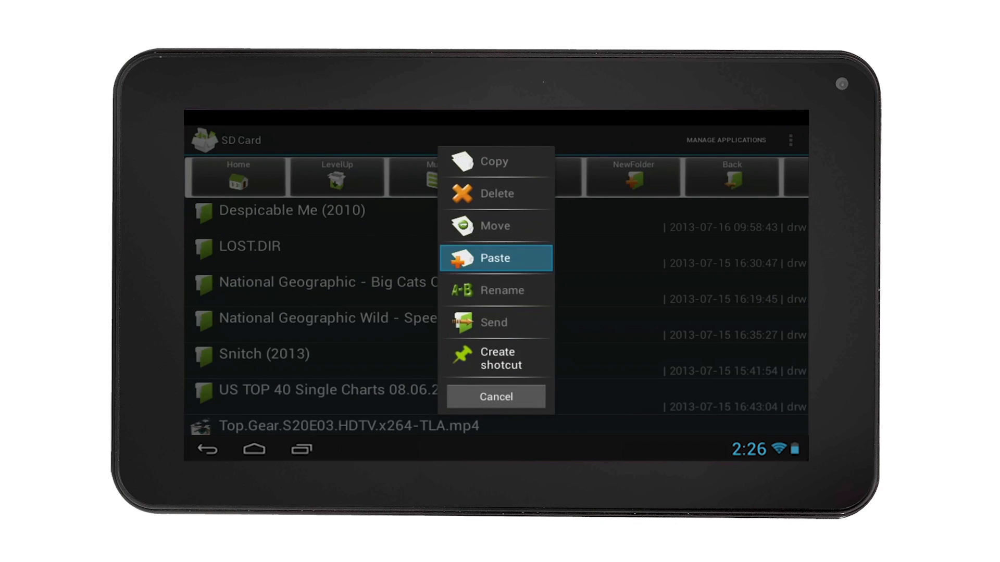
left_click(496, 258)
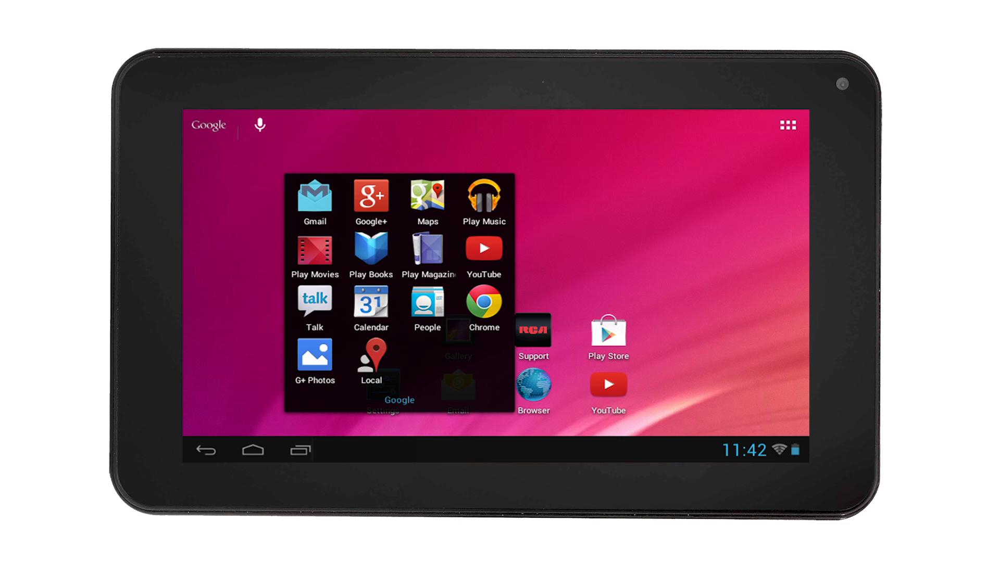
left_click(315, 195)
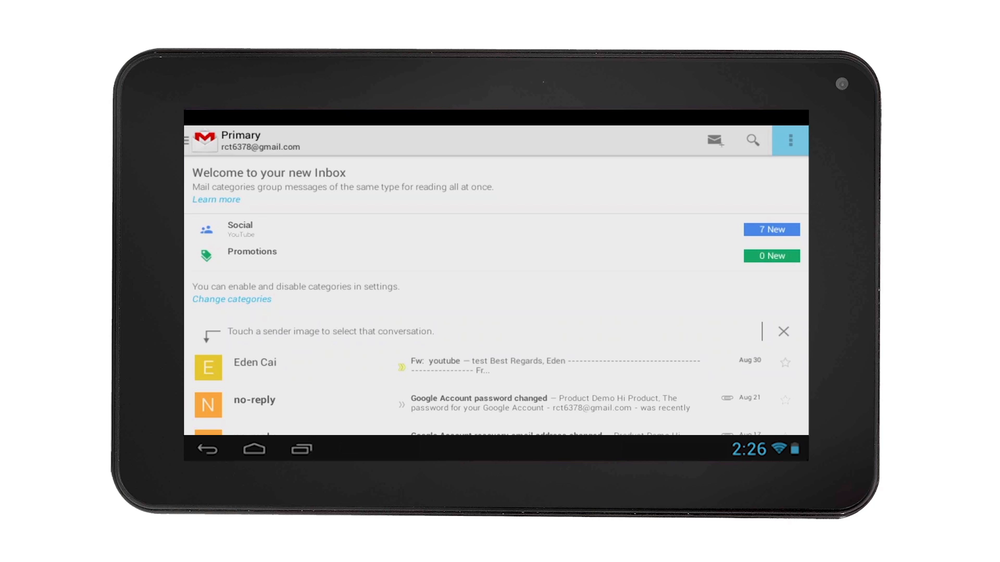
left_click(790, 140)
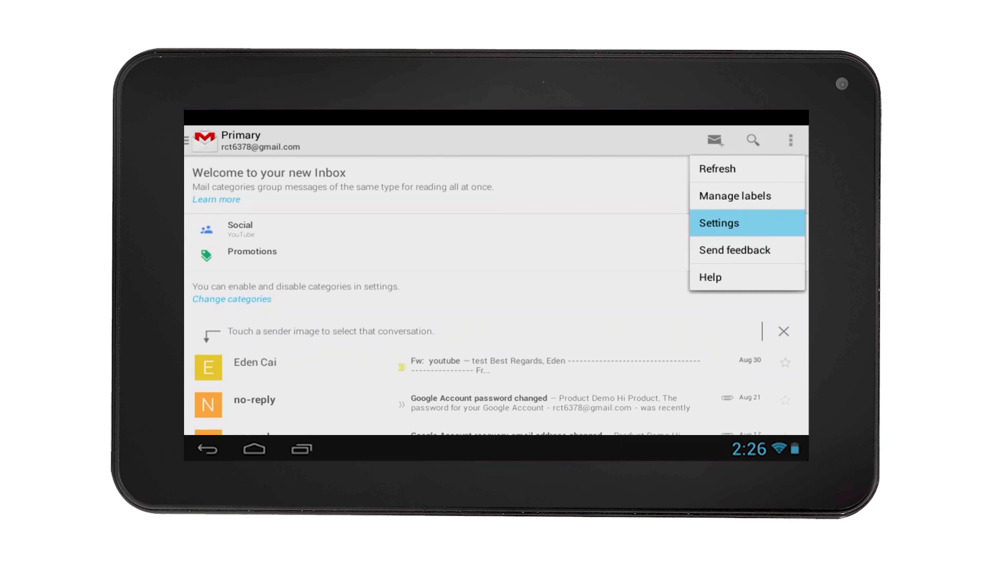
left_click(746, 223)
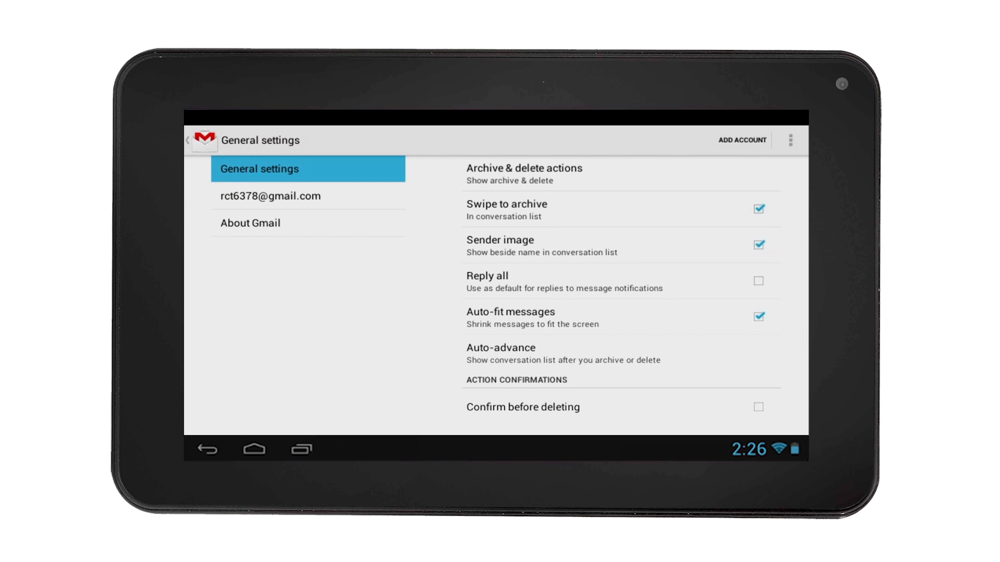
left_click(269, 196)
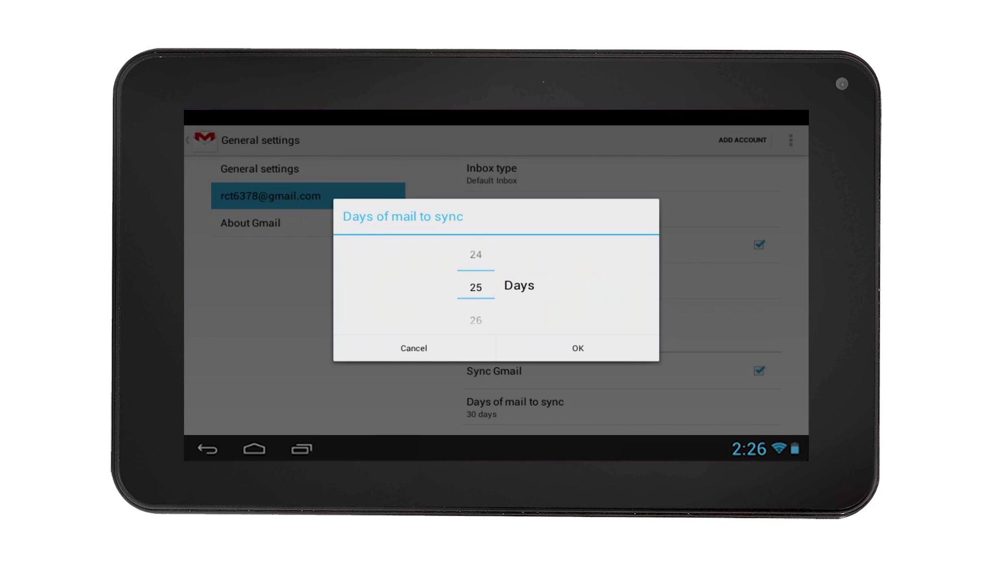
left_click(413, 348)
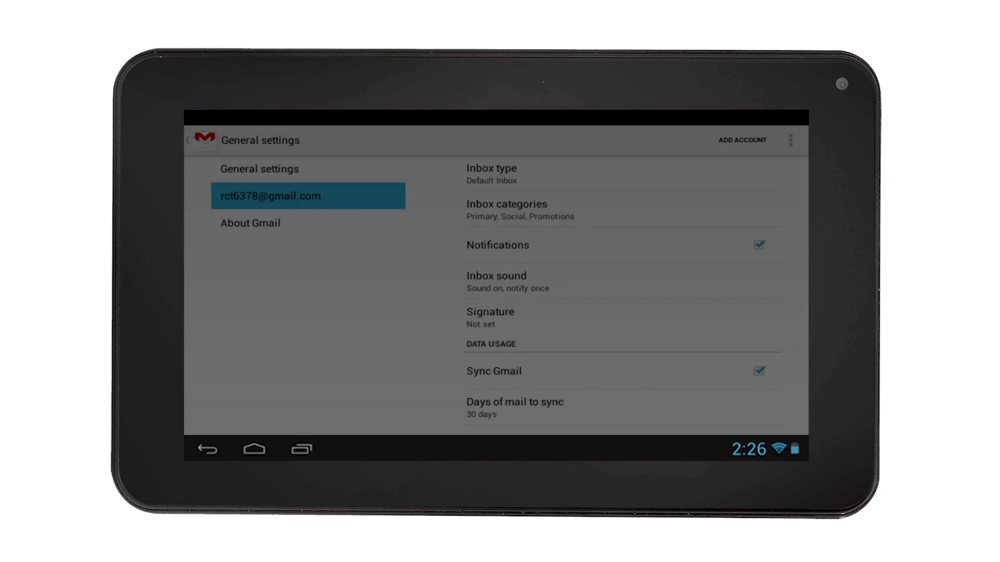